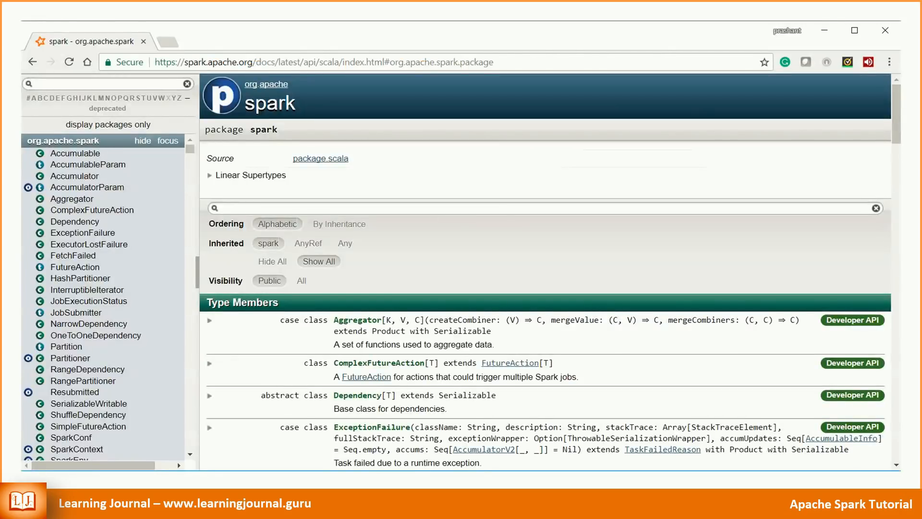
# Find the Dataset class in the Spark API docs and browse its actions and transformations
pyautogui.write('dataset')
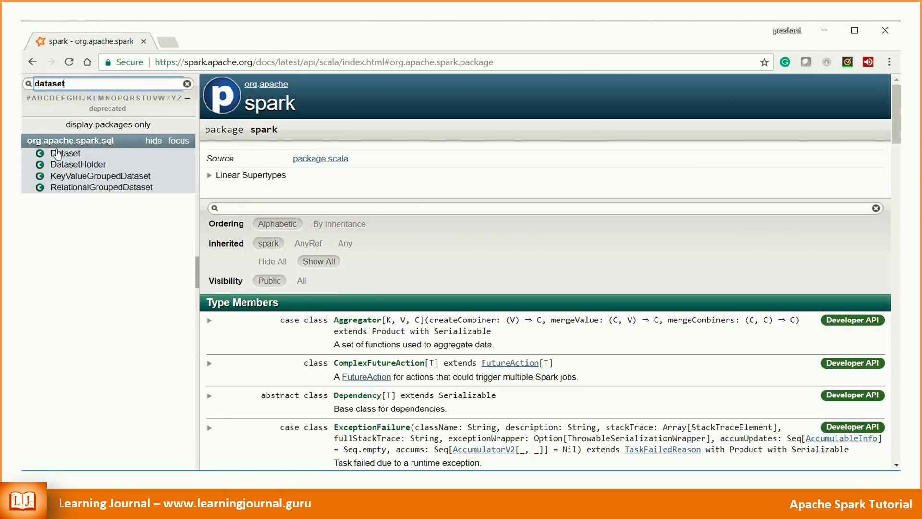
pyautogui.click(66, 153)
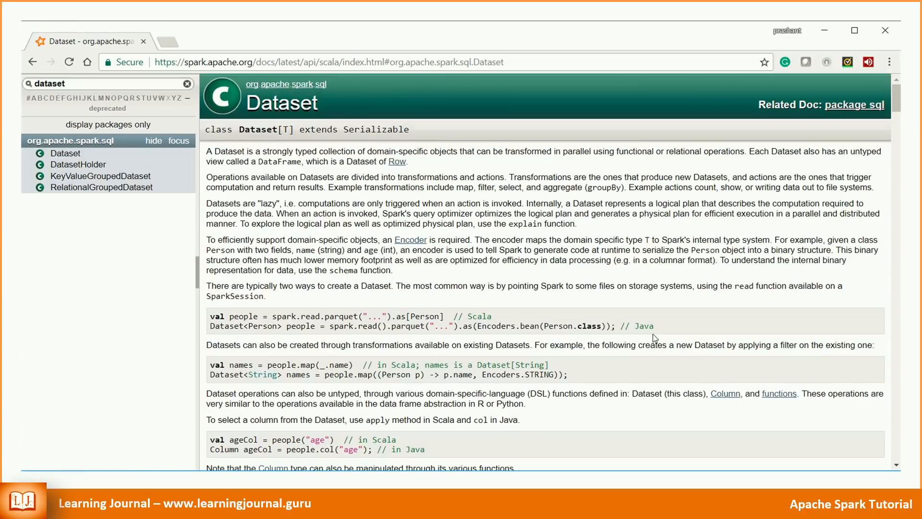
pyautogui.scroll(-3)
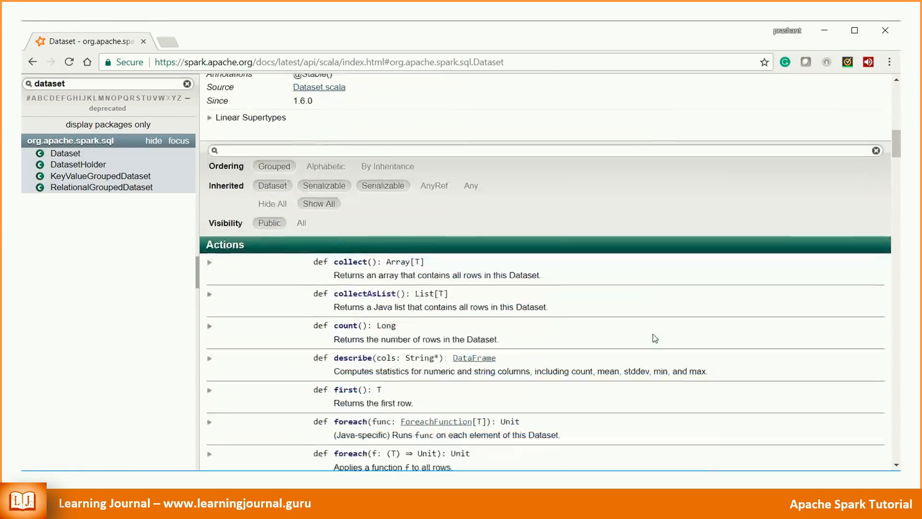
pyautogui.scroll(-3)
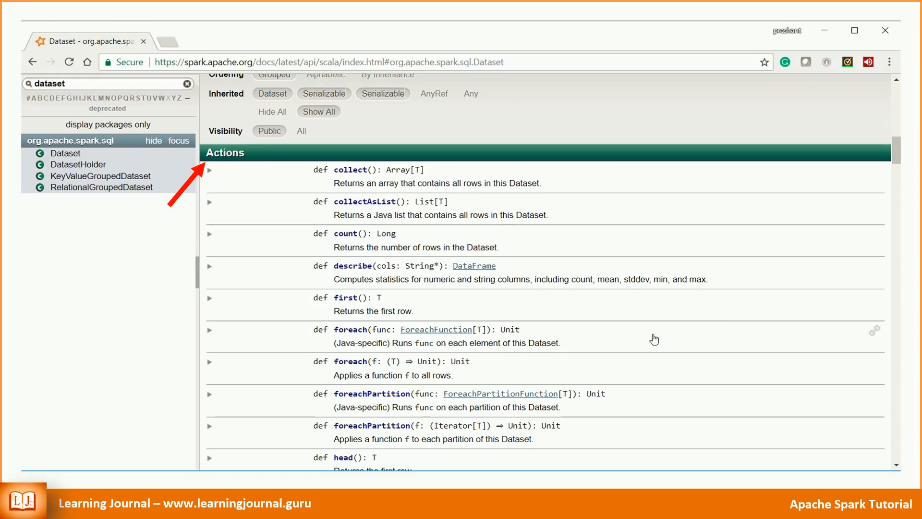
pyautogui.scroll(-3)
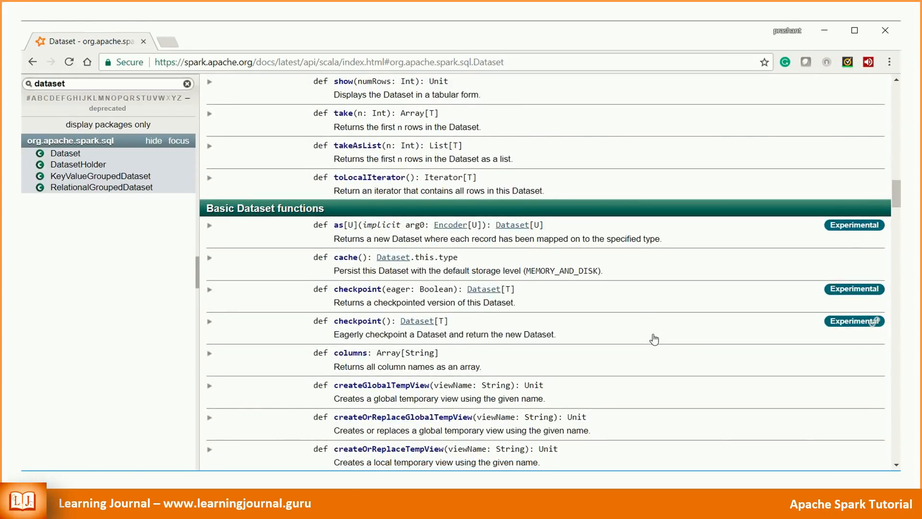
pyautogui.scroll(-3)
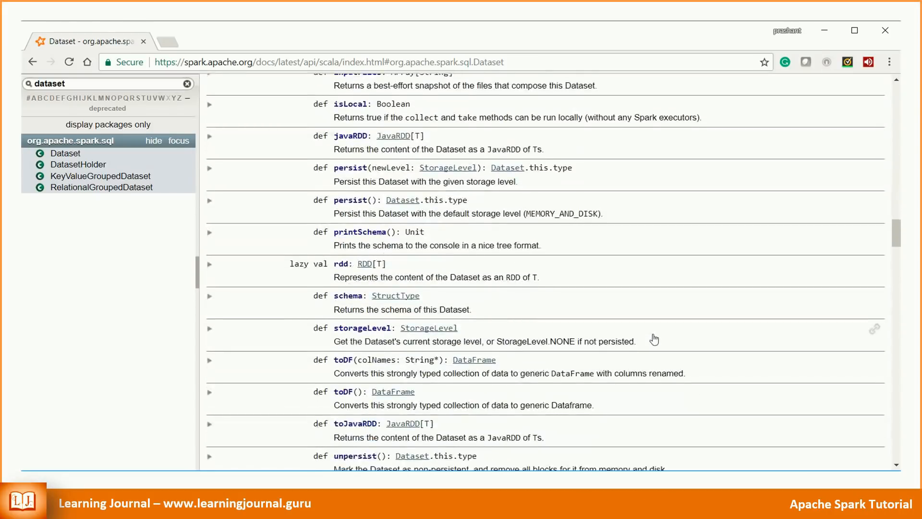
pyautogui.scroll(-3)
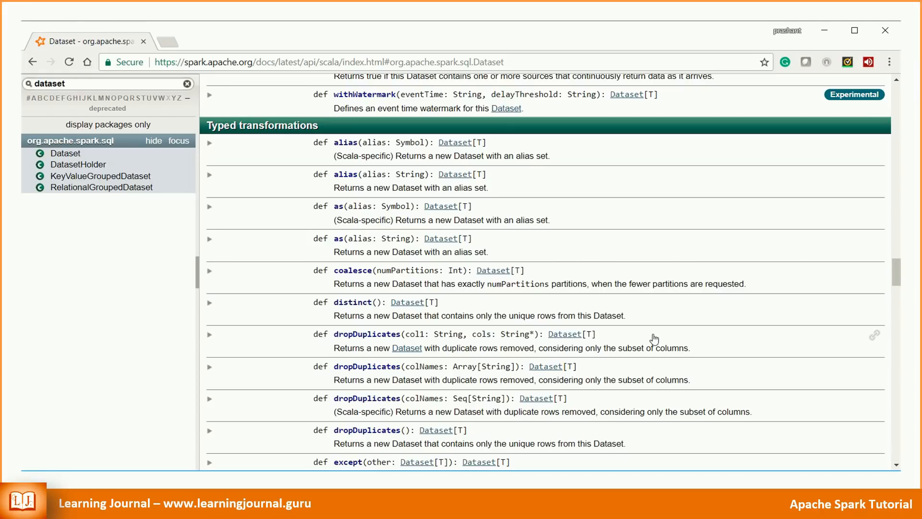
pyautogui.scroll(-3)
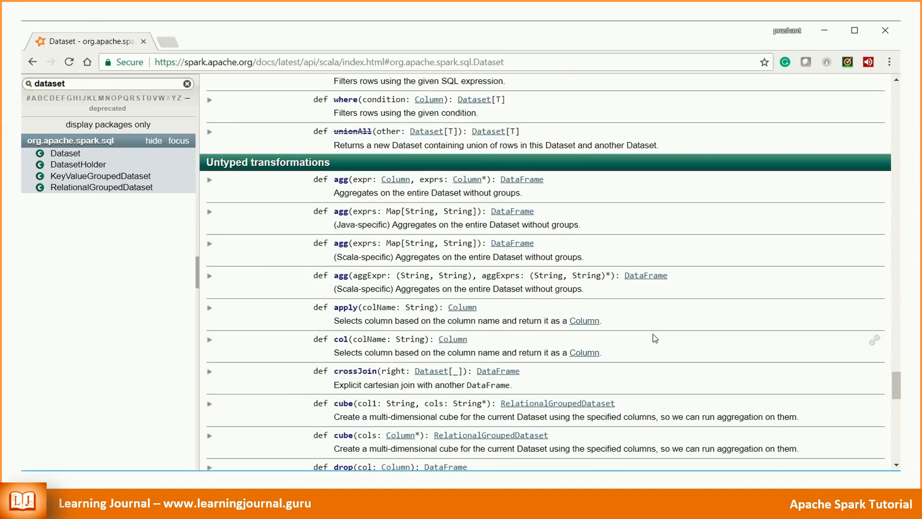
pyautogui.moveTo(740, 359)
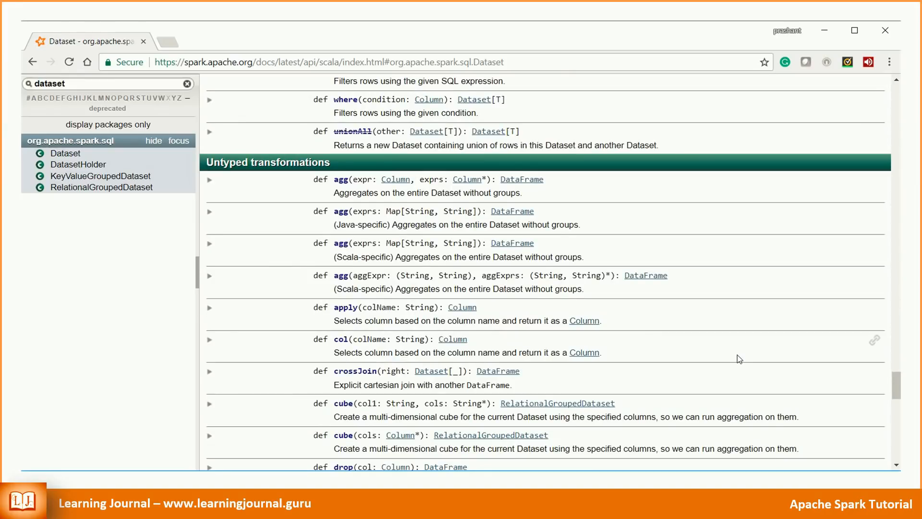
pyautogui.scroll(-3)
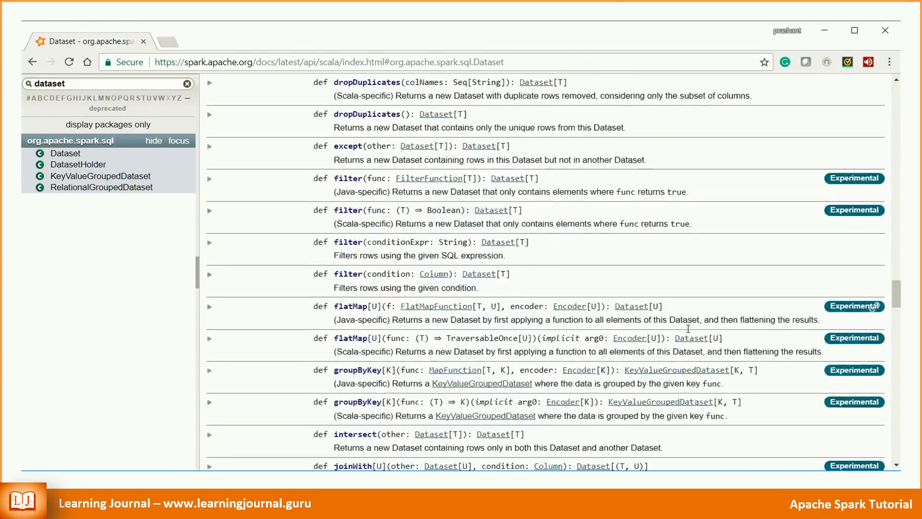
pyautogui.scroll(3)
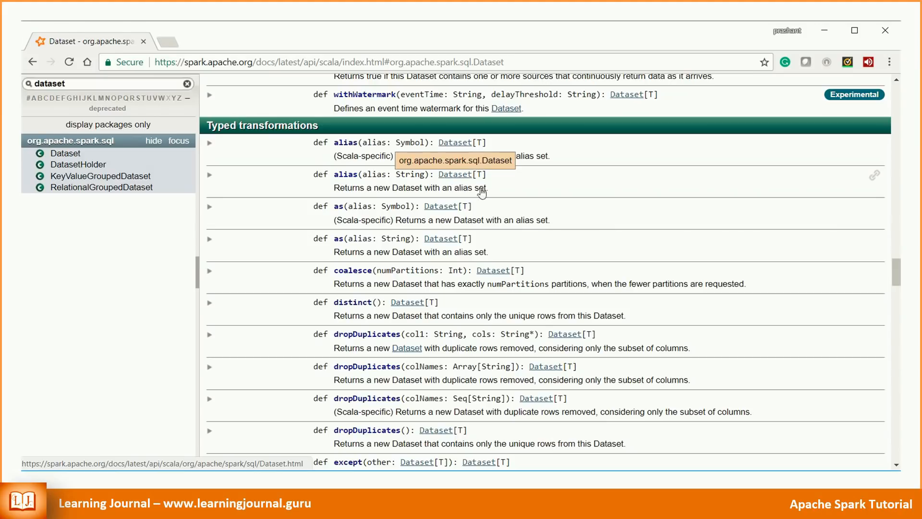
pyautogui.scroll(3)
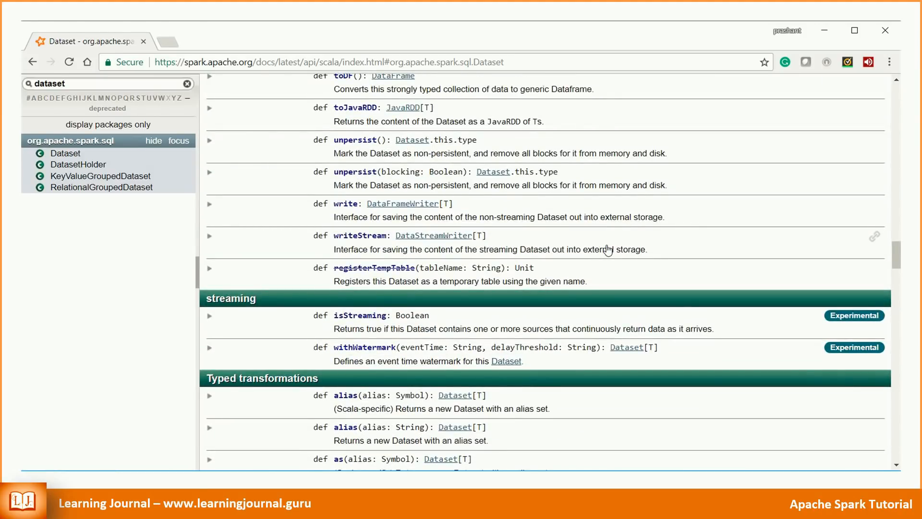
pyautogui.scroll(3)
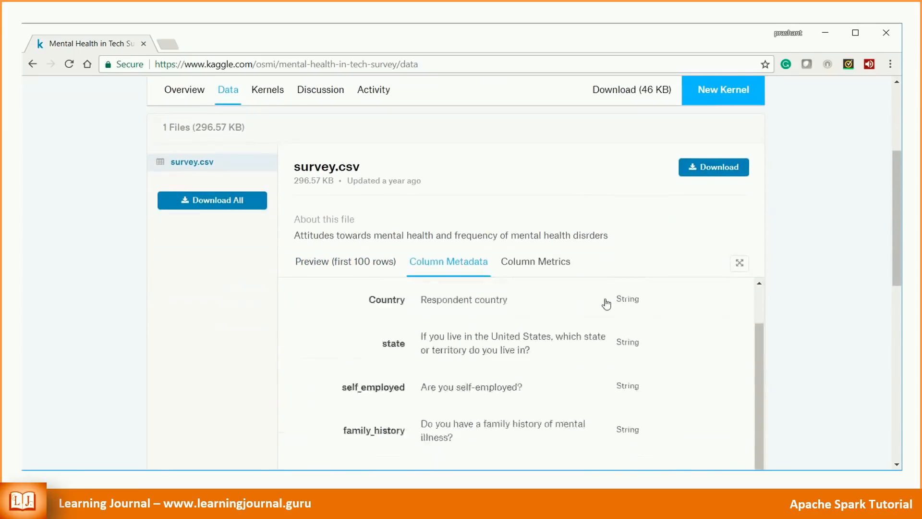
pyautogui.scroll(-3)
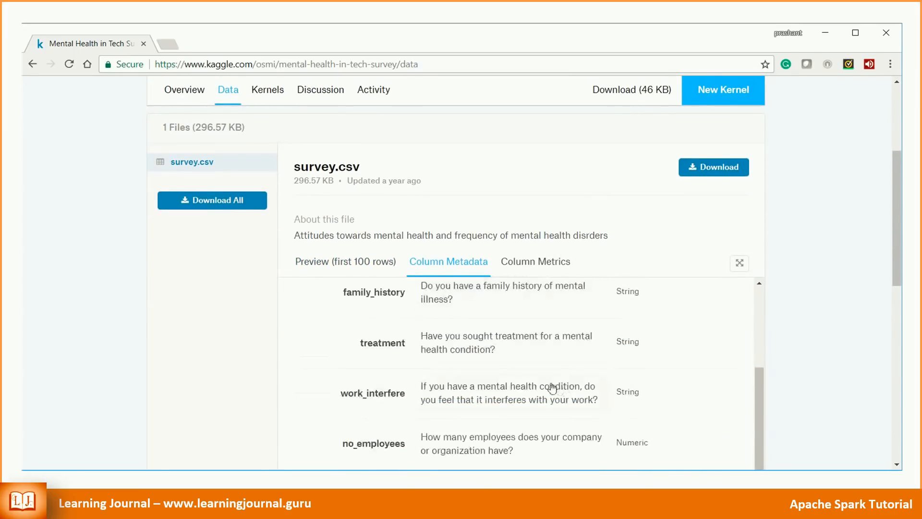
pyautogui.moveTo(536, 359)
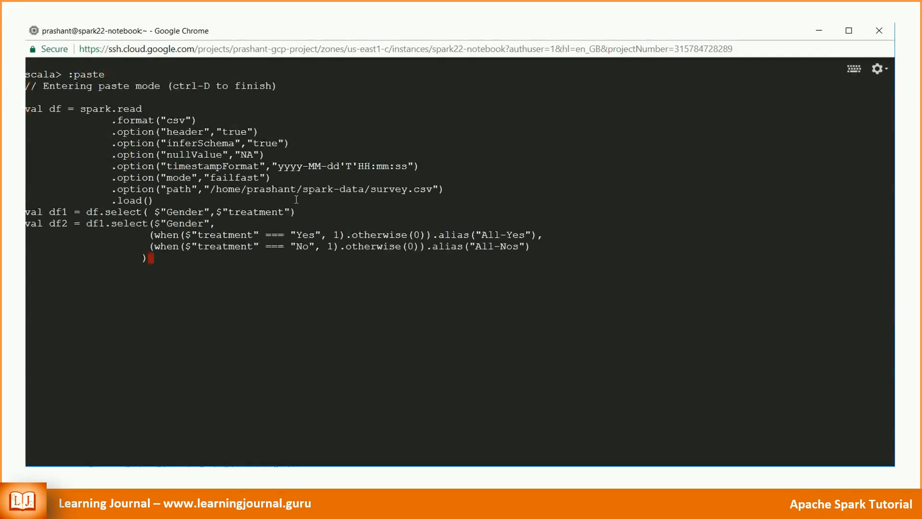
# End paste mode with Ctrl+D so the survey load and All-Yes/All-Nos code runs
pyautogui.press('ctrl+d')
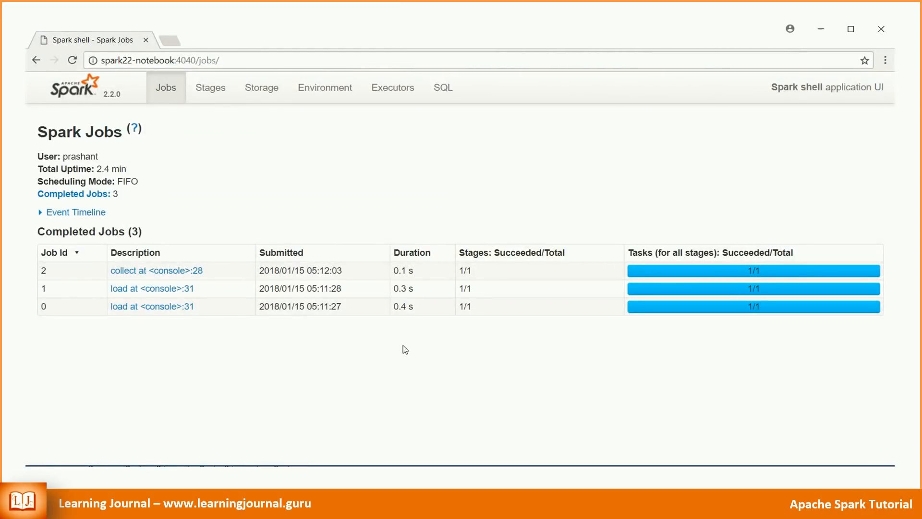
pyautogui.moveTo(156, 271)
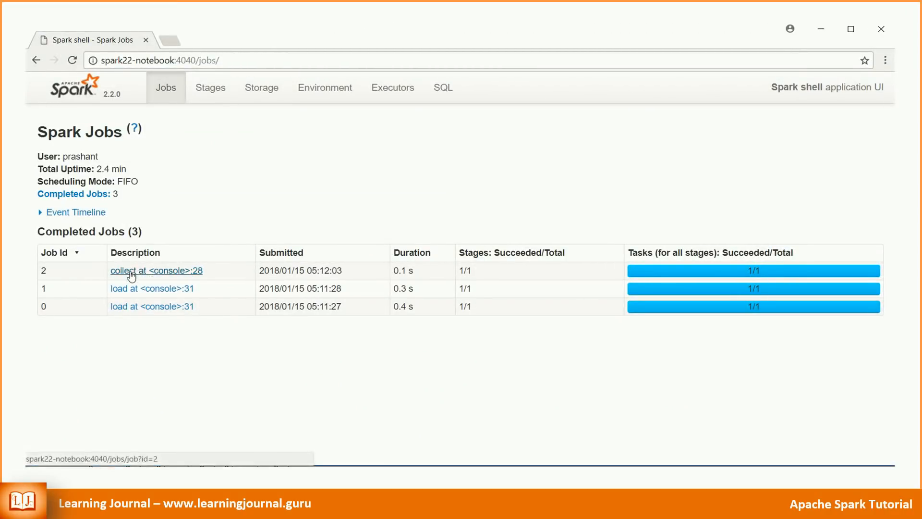
# Open the SQL plan for 'collect at <console>:28', showing Scan csv feeding Project
pyautogui.click(443, 87)
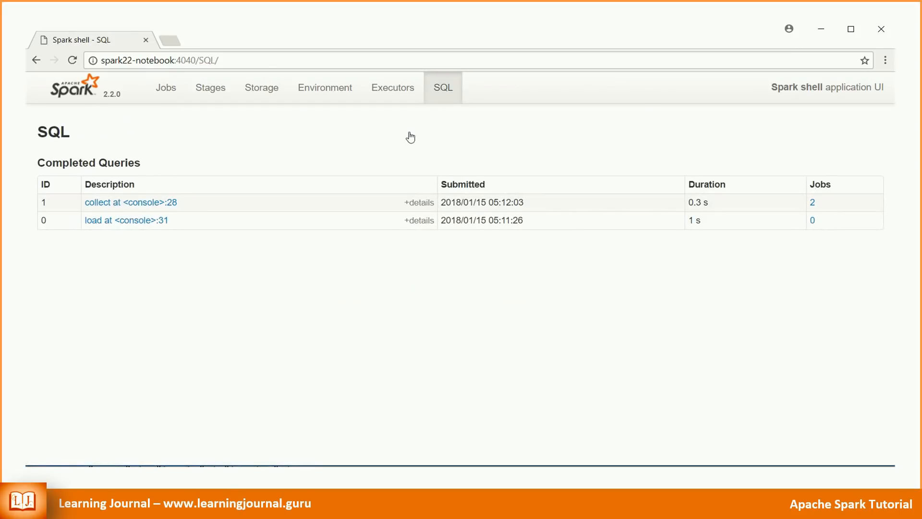
pyautogui.click(122, 220)
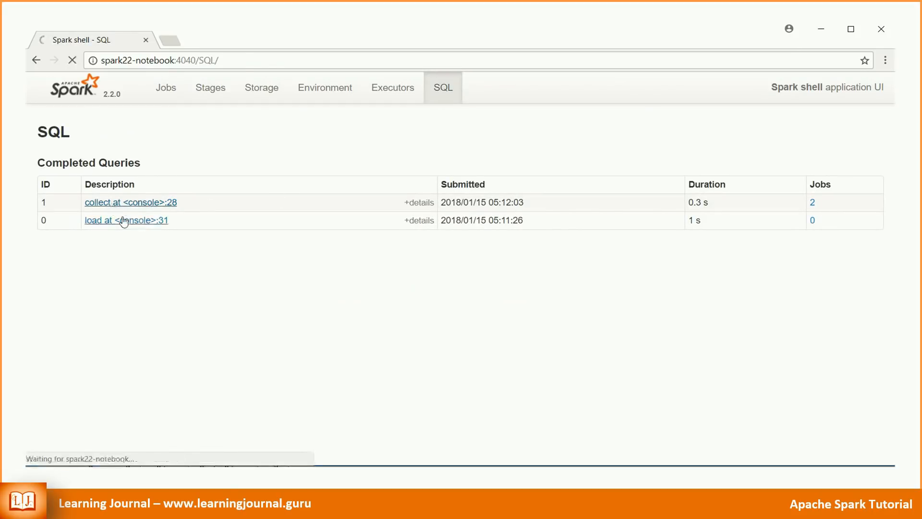
pyautogui.click(131, 202)
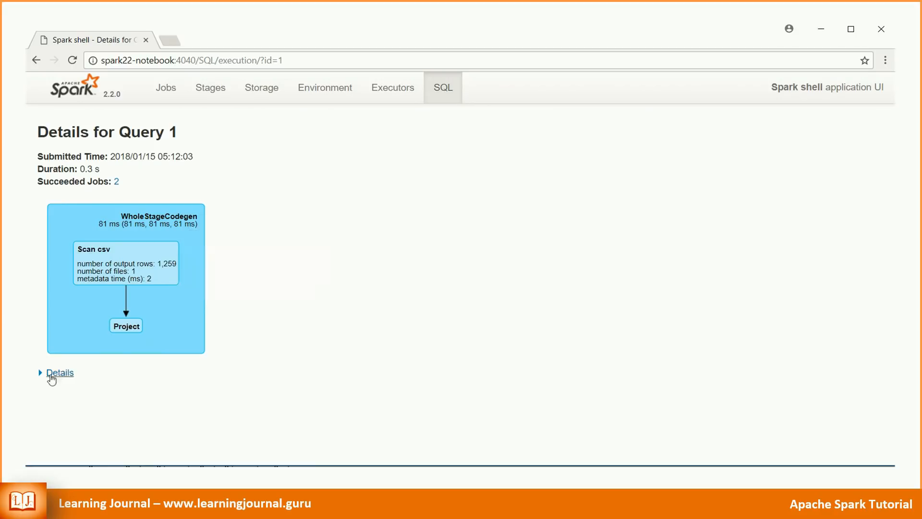
pyautogui.click(59, 372)
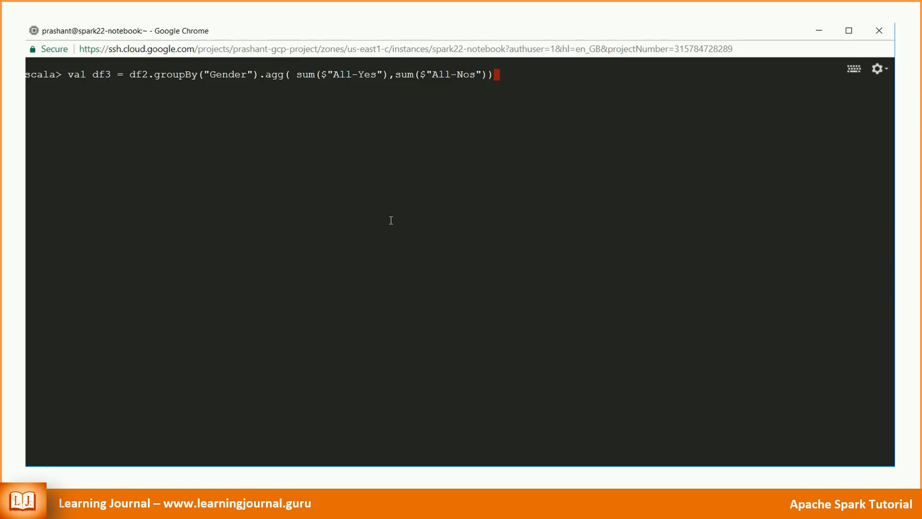
# Run the df3 groupBy Gender with sums of All-Yes and All-Nos, then enter df3.show
pyautogui.press('Return')
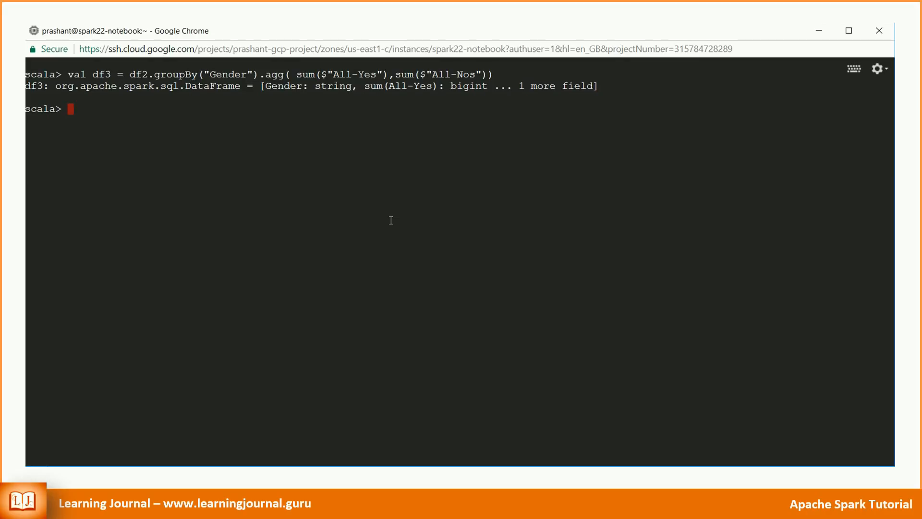
pyautogui.write('df3.show')
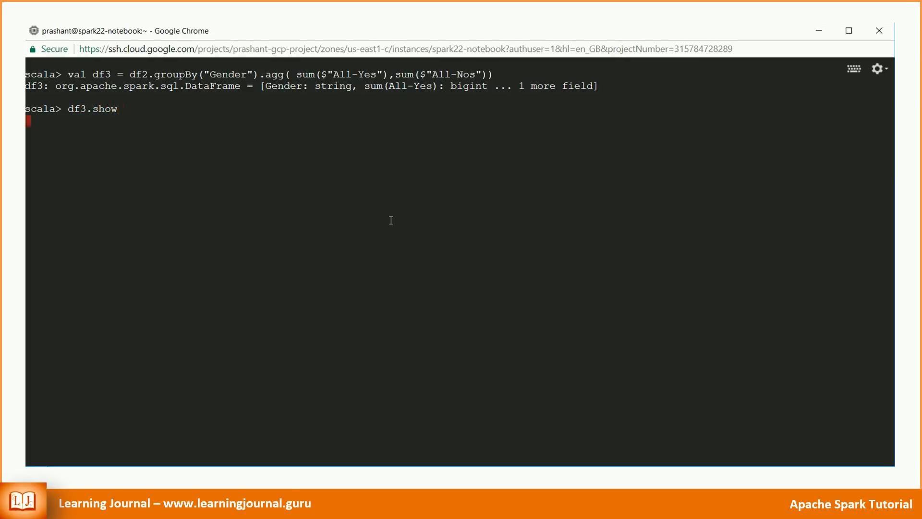
# Show df3's raw per-gender Yes/No totals and start a :paste block for parseGender
pyautogui.press('Return')
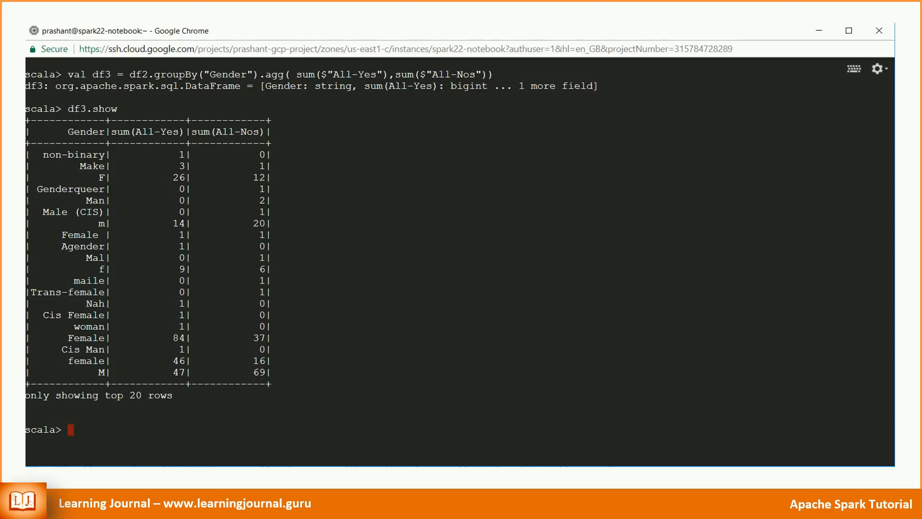
pyautogui.write(':paste')
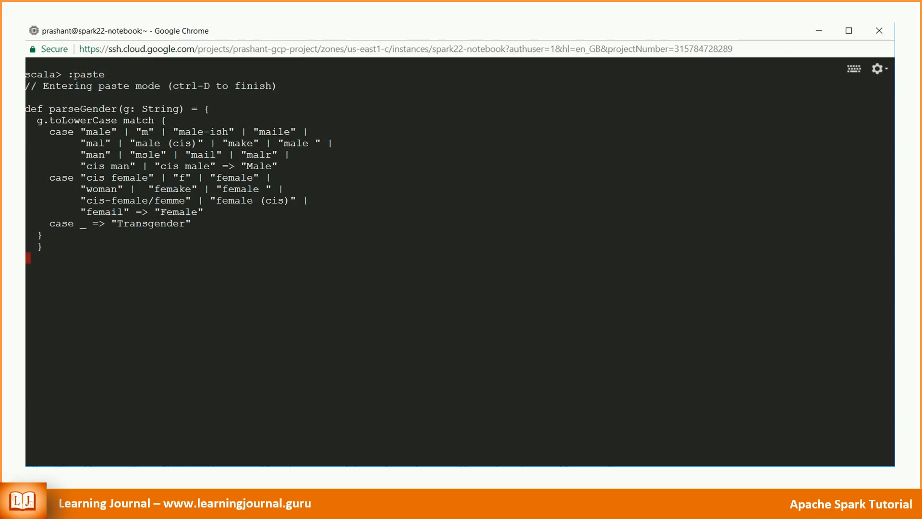
# Define parseGender and register it as parseGenderUDF via udf(parseGender _)
pyautogui.press('ctrl+d')
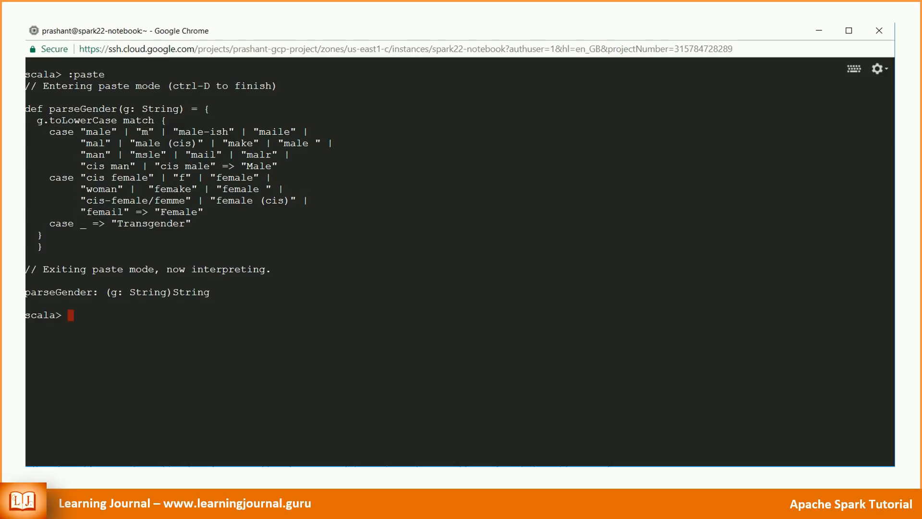
pyautogui.write('val parseGenderUDF = udf(parseGender _)')
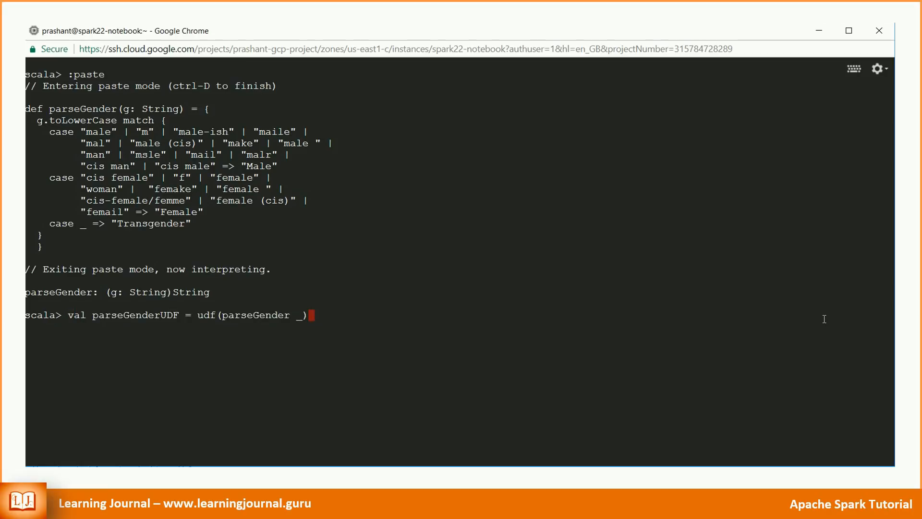
pyautogui.press('Return')
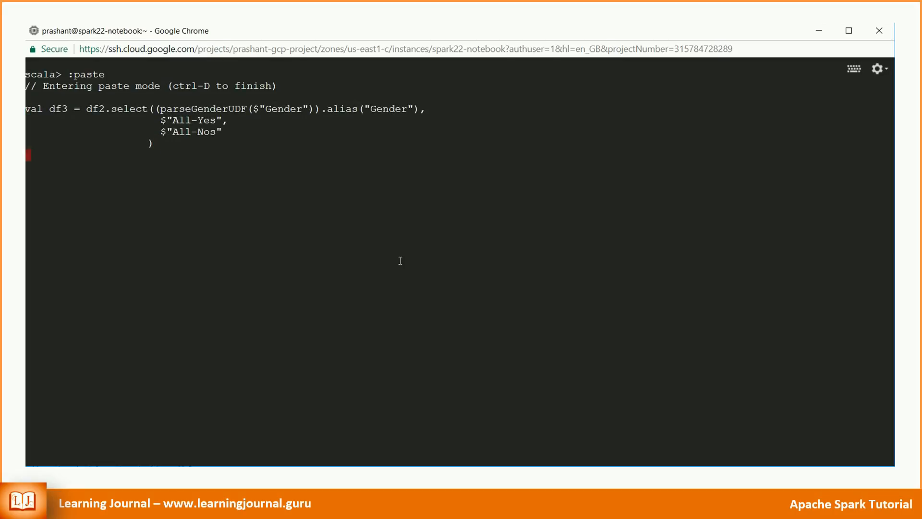
# Create the cleaned df3 and show df4 totals: Female 170/77, Transgender 17/4, Male 450/541
pyautogui.press('ctrl+d')
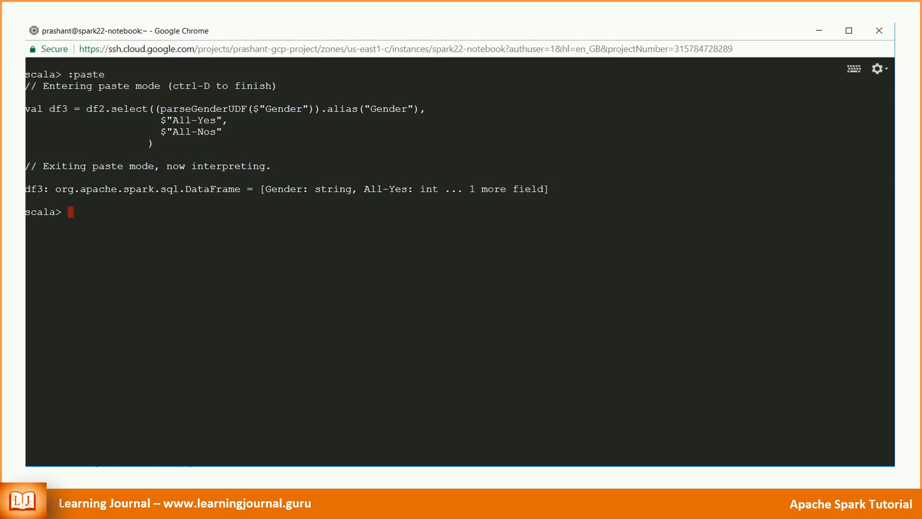
pyautogui.moveTo(730, 320)
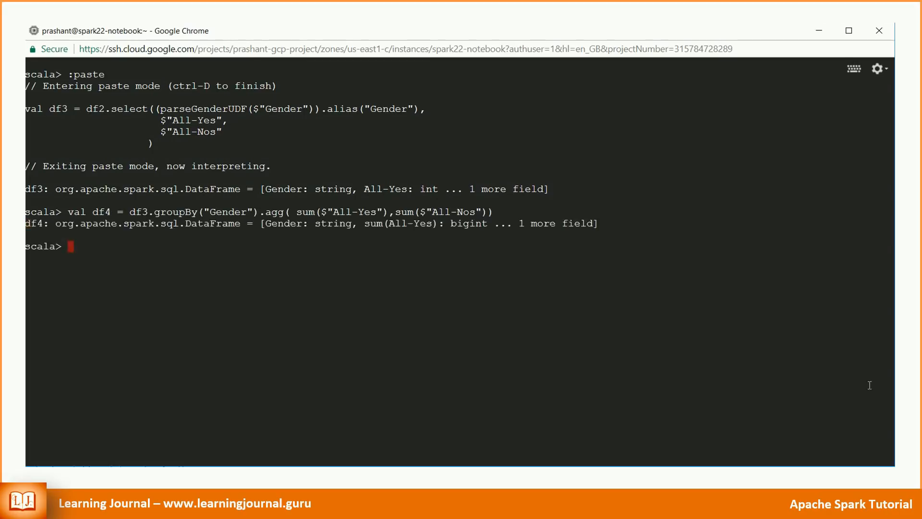
pyautogui.write('df4.show')
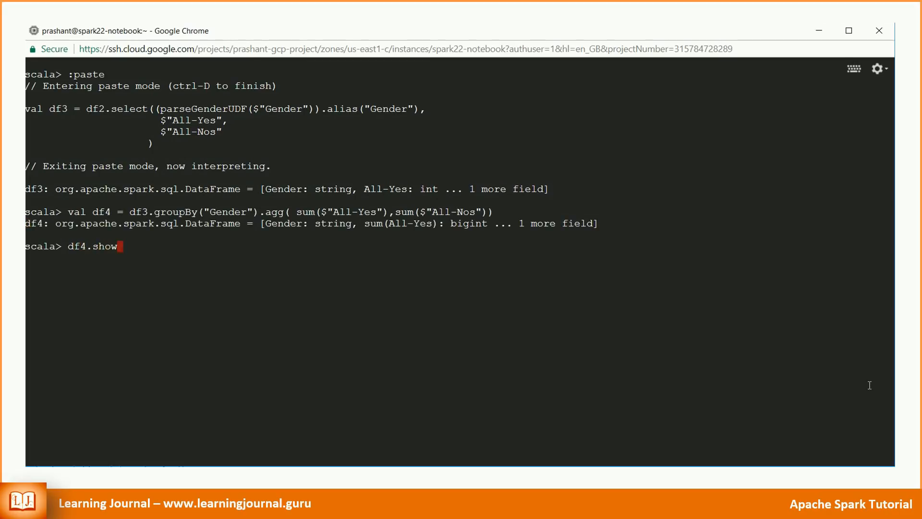
pyautogui.press('Return')
pyautogui.write(':quit')
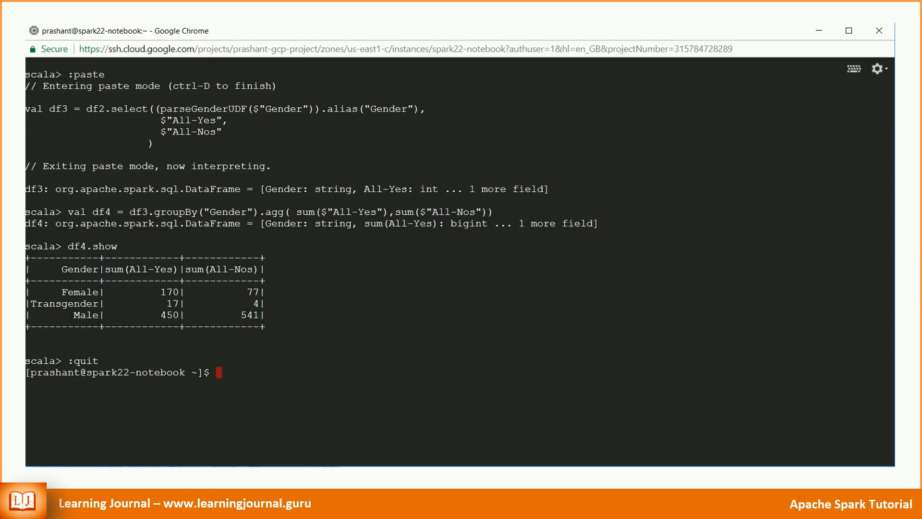
# Launch a fresh spark-shell session
pyautogui.write('spark-shell')
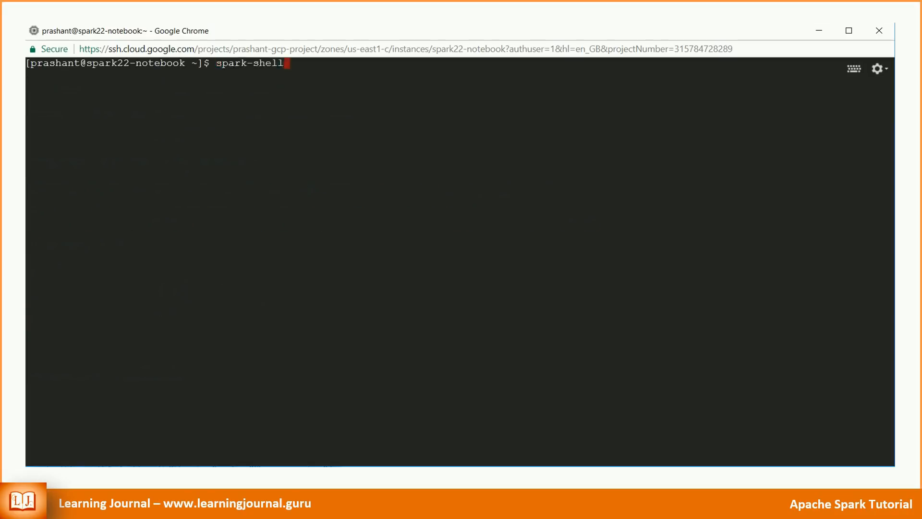
pyautogui.press('Return')
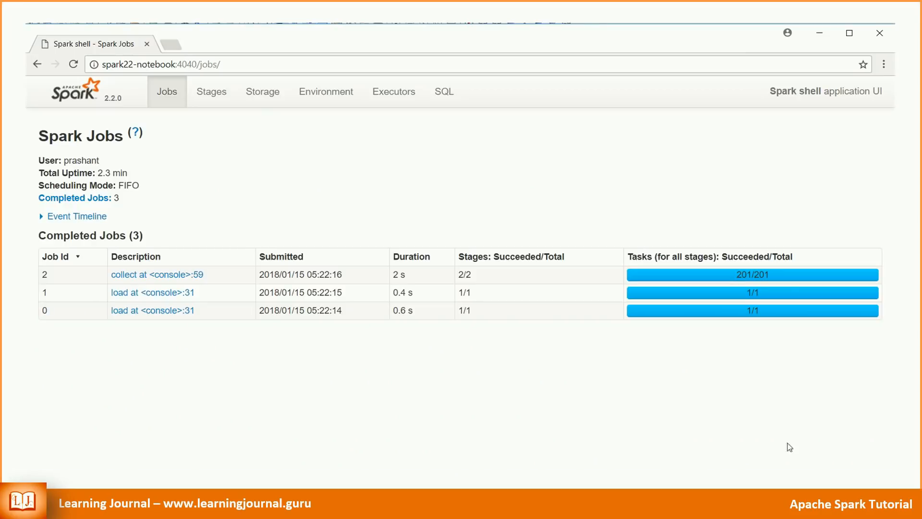
pyautogui.moveTo(444, 92)
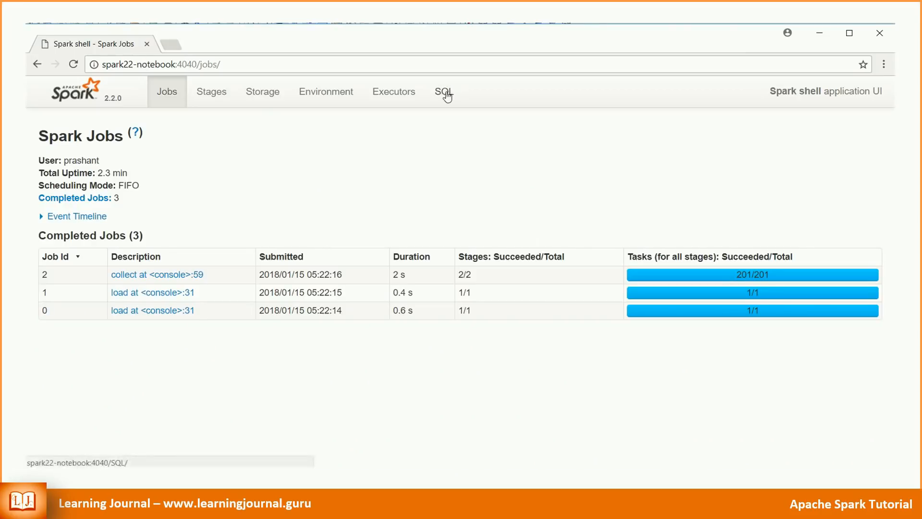
# Open the 'collect at <console>:59' query plan and expand its parsed, analyzed and optimized plan details
pyautogui.click(443, 91)
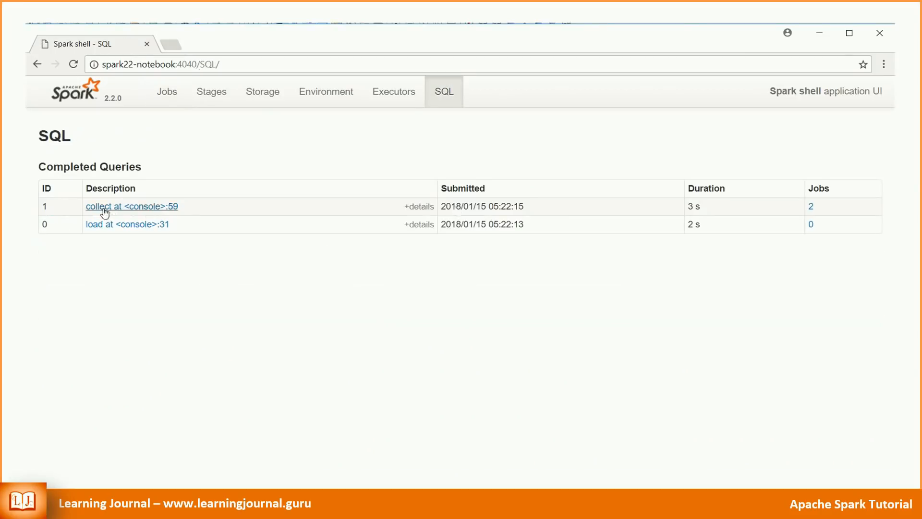
pyautogui.click(131, 206)
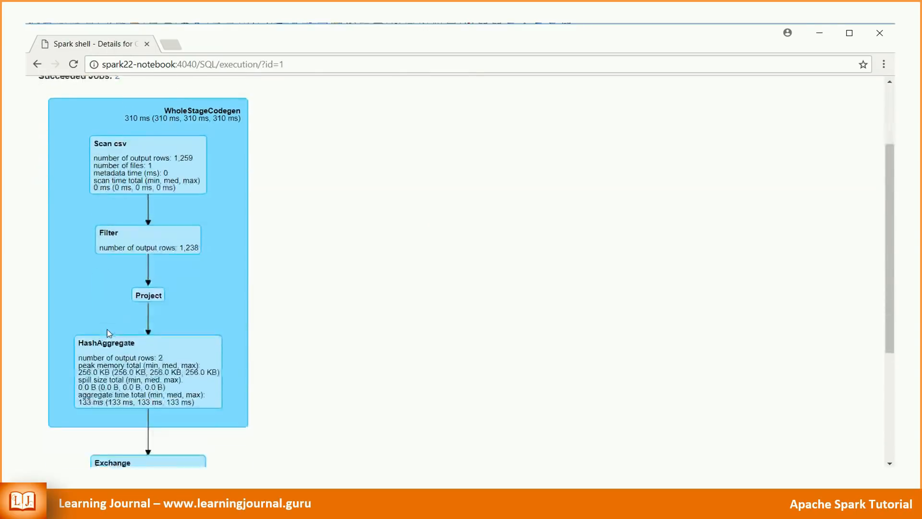
pyautogui.scroll(-3)
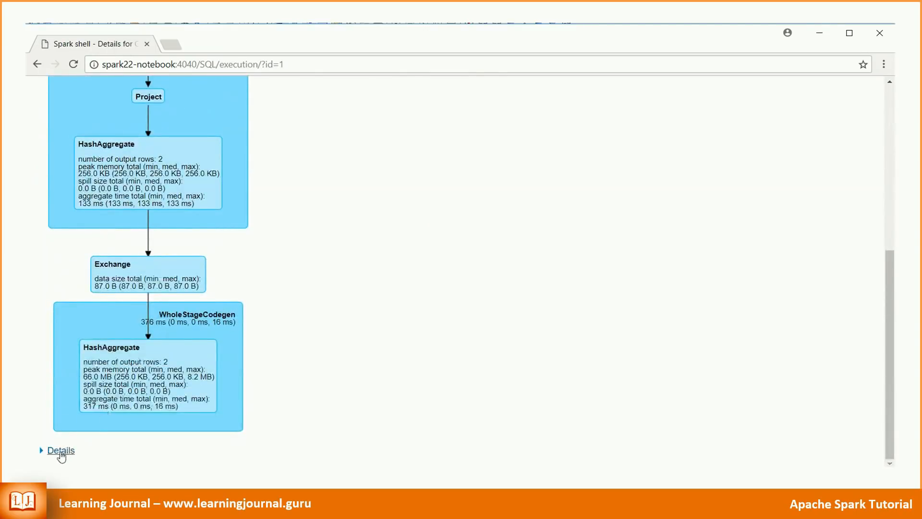
pyautogui.click(59, 451)
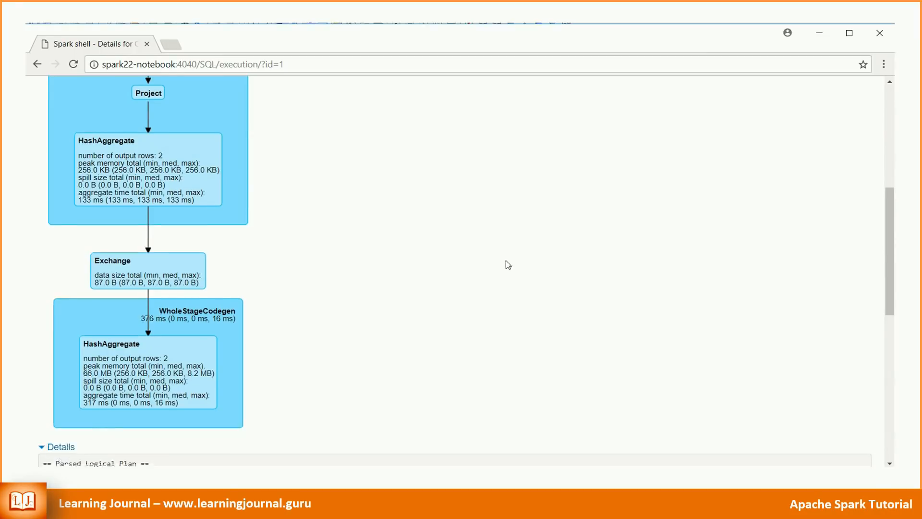
pyautogui.scroll(-3)
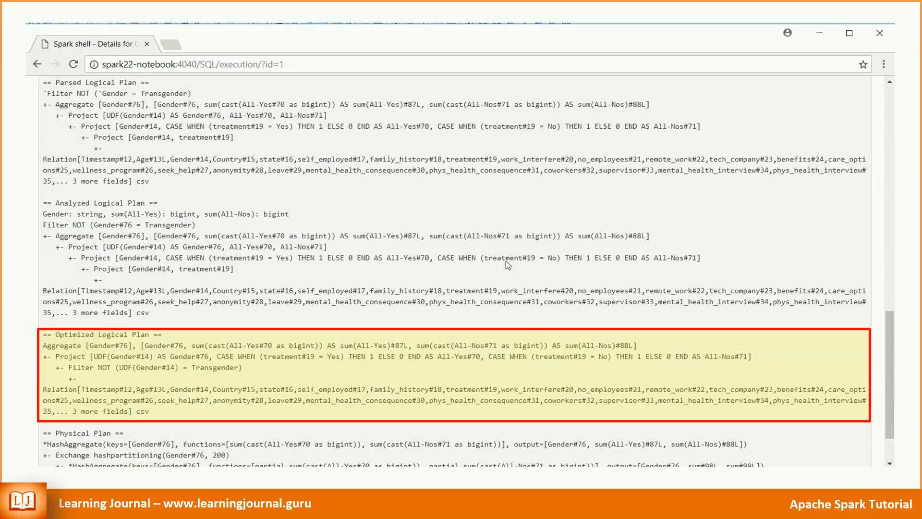
pyautogui.scroll(-3)
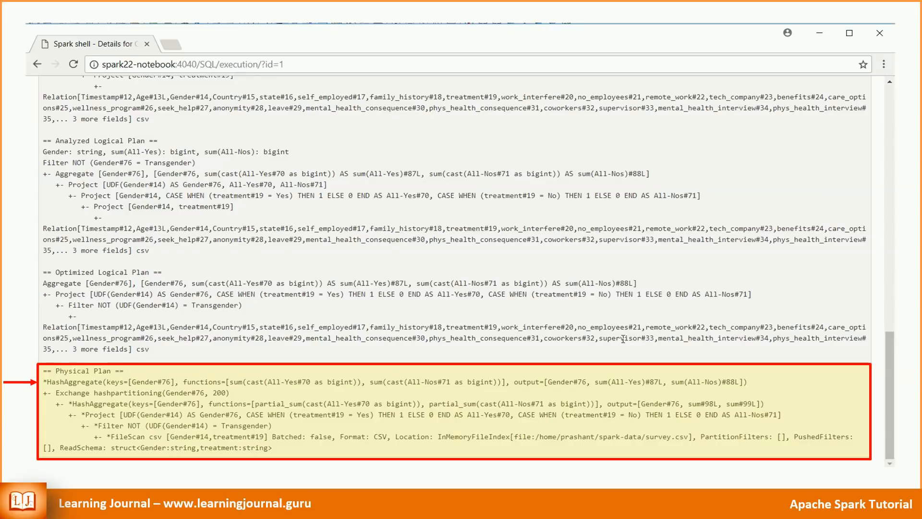
pyautogui.scroll(3)
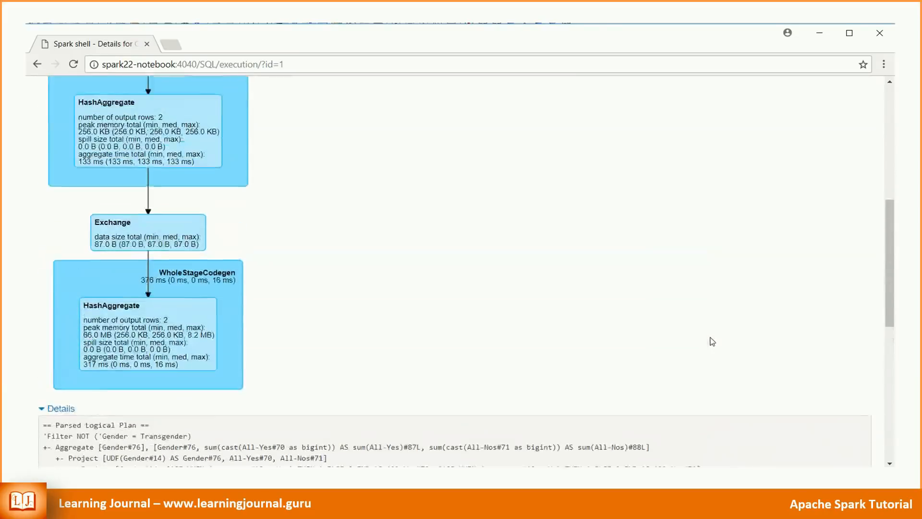
pyautogui.scroll(3)
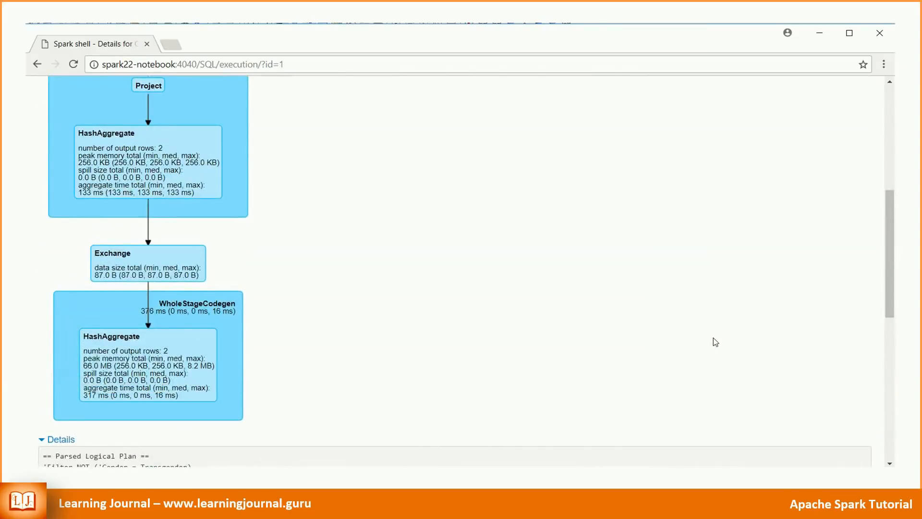
pyautogui.scroll(3)
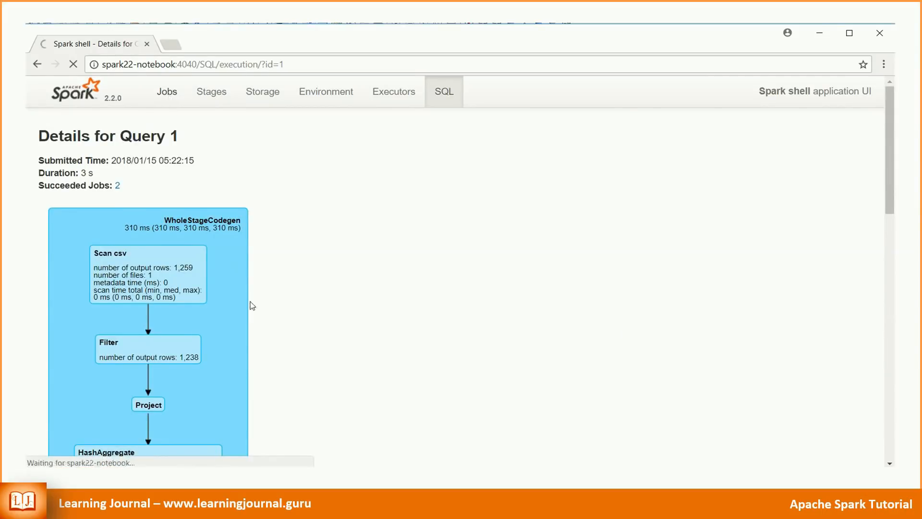
# View the succeeded collect job's details, then relaunch spark-shell in the terminal
pyautogui.click(167, 91)
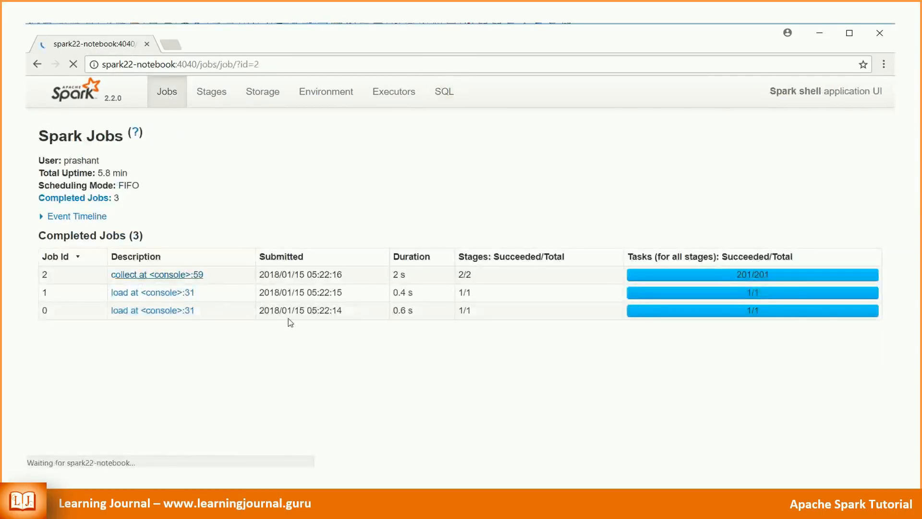
pyautogui.click(156, 274)
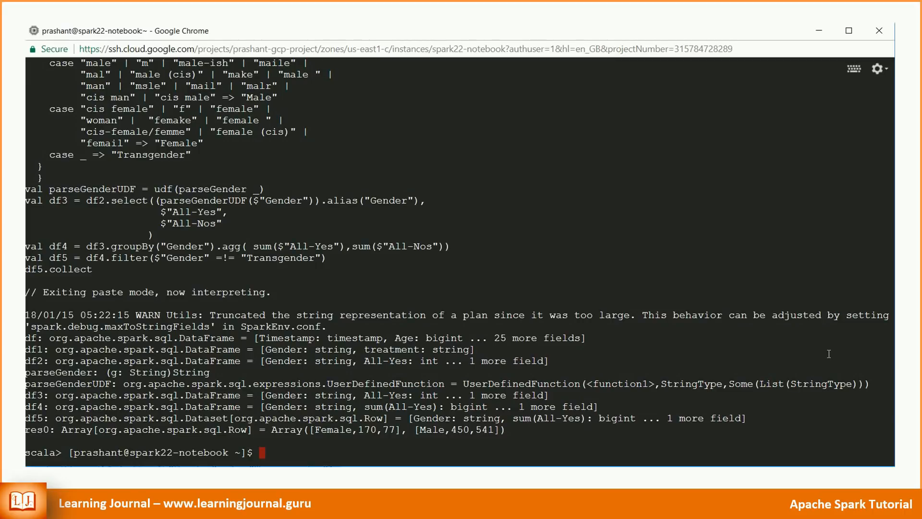
pyautogui.write('spark-shell')
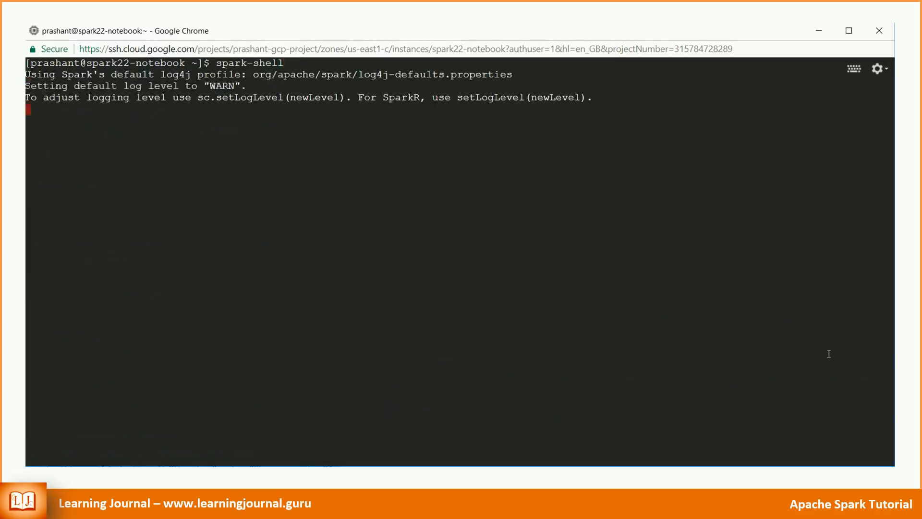